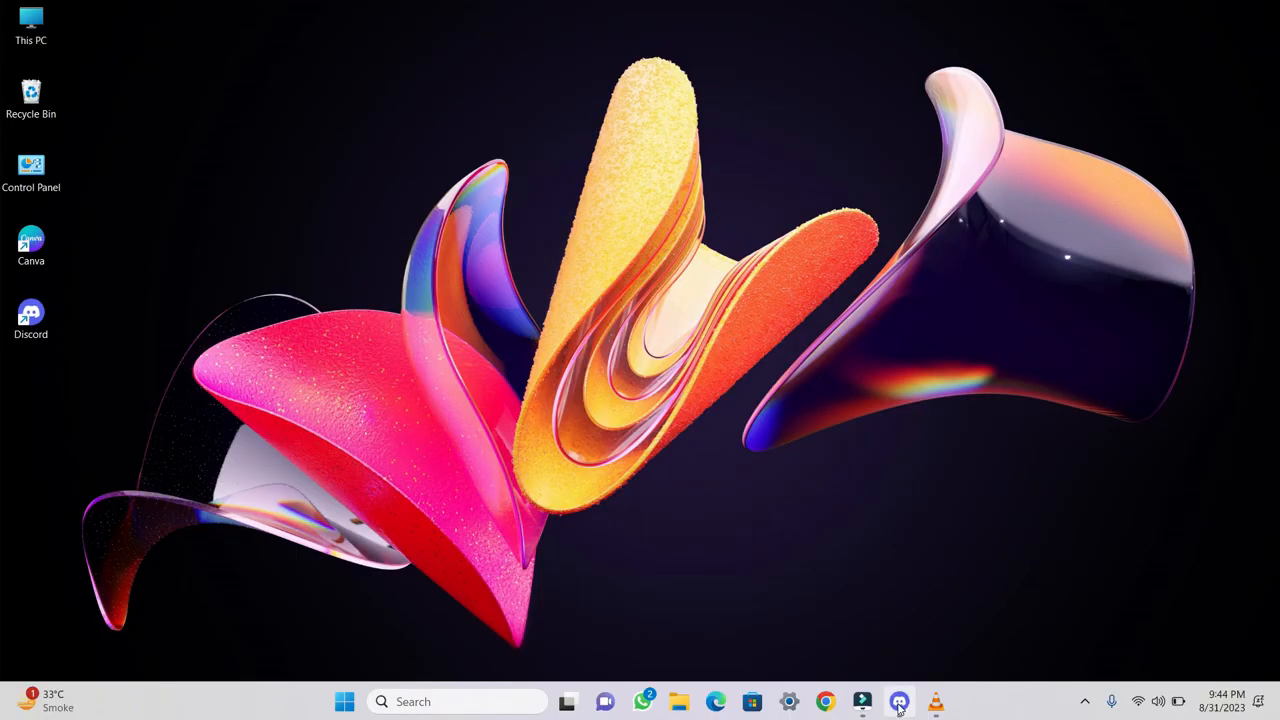
# Step: Launch Discord and bring up the Ben fun server's options to reach Server Settings
pyautogui.click(896, 700)
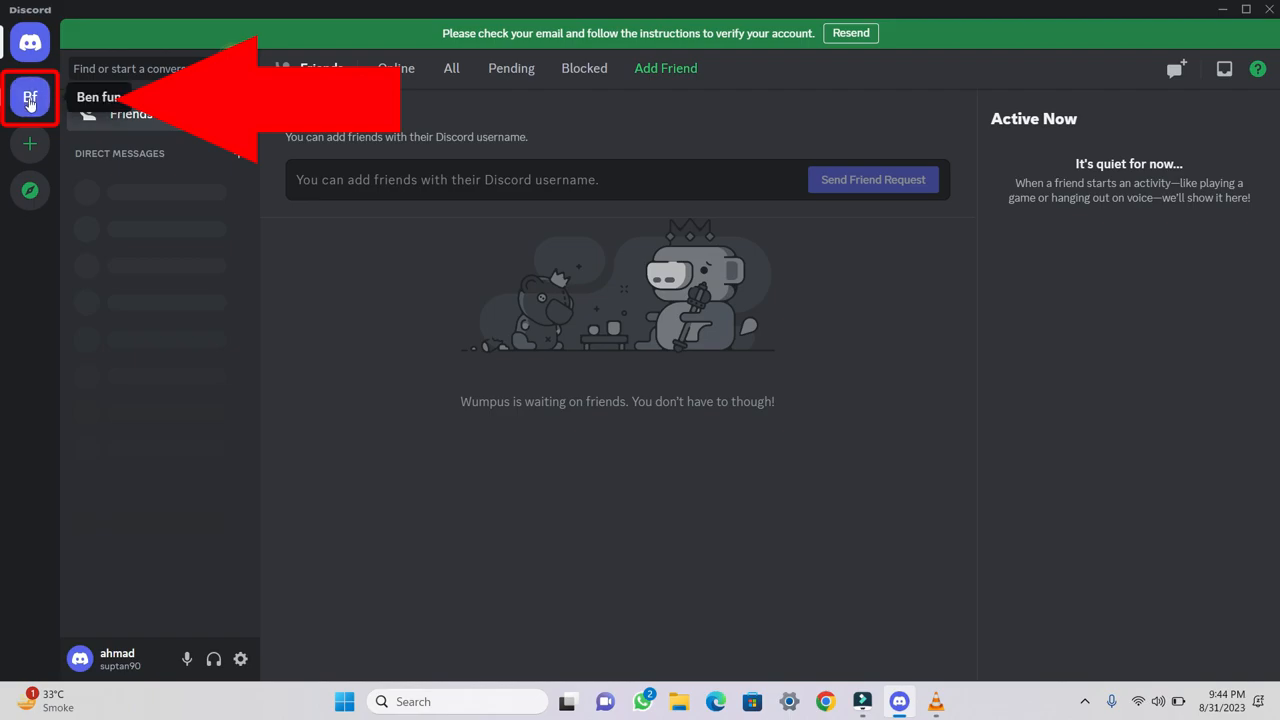
pyautogui.rightClick(30, 96)
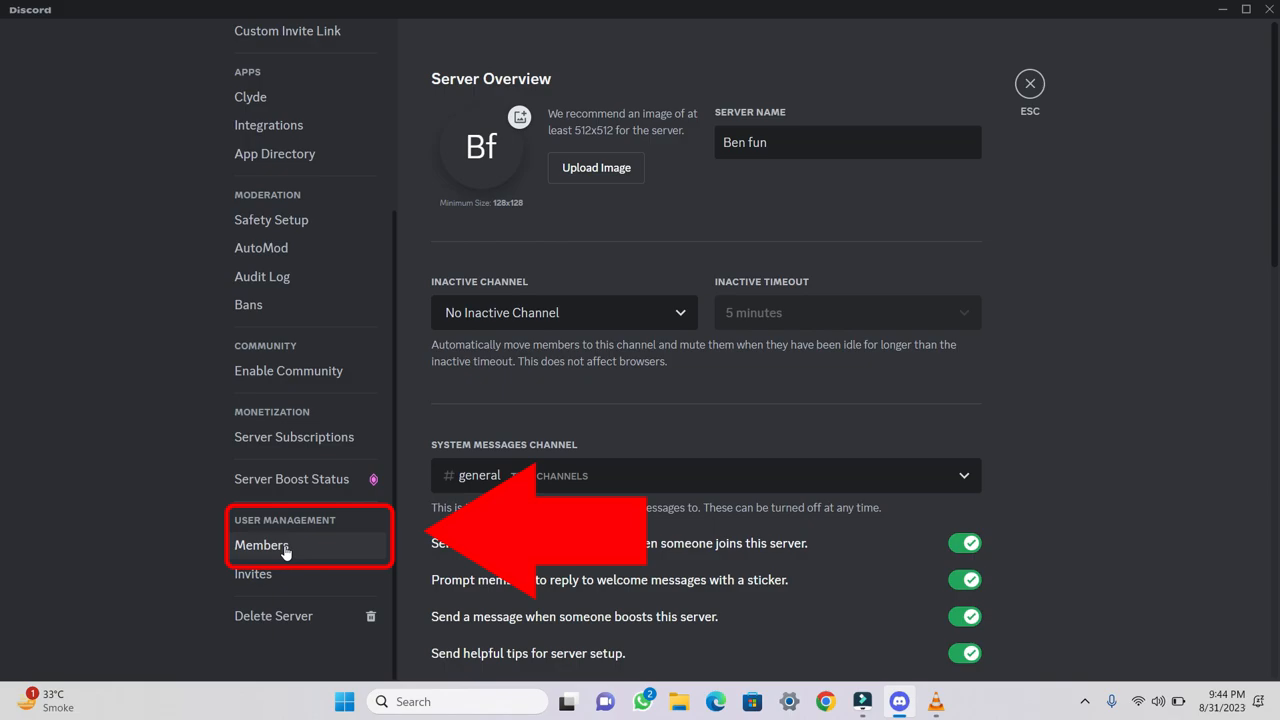
# Step: Show the Ben fun member list under User Management, where ahmad holds the crown
pyautogui.click(260, 544)
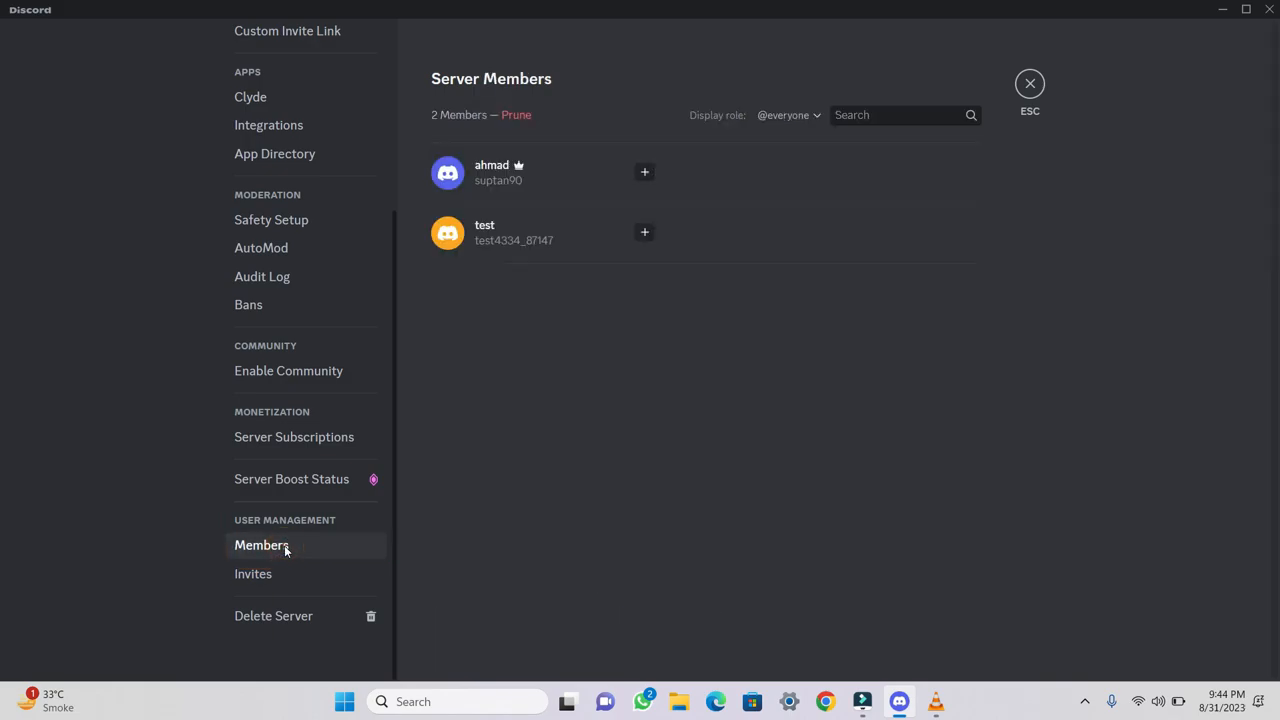
pyautogui.moveTo(644, 348)
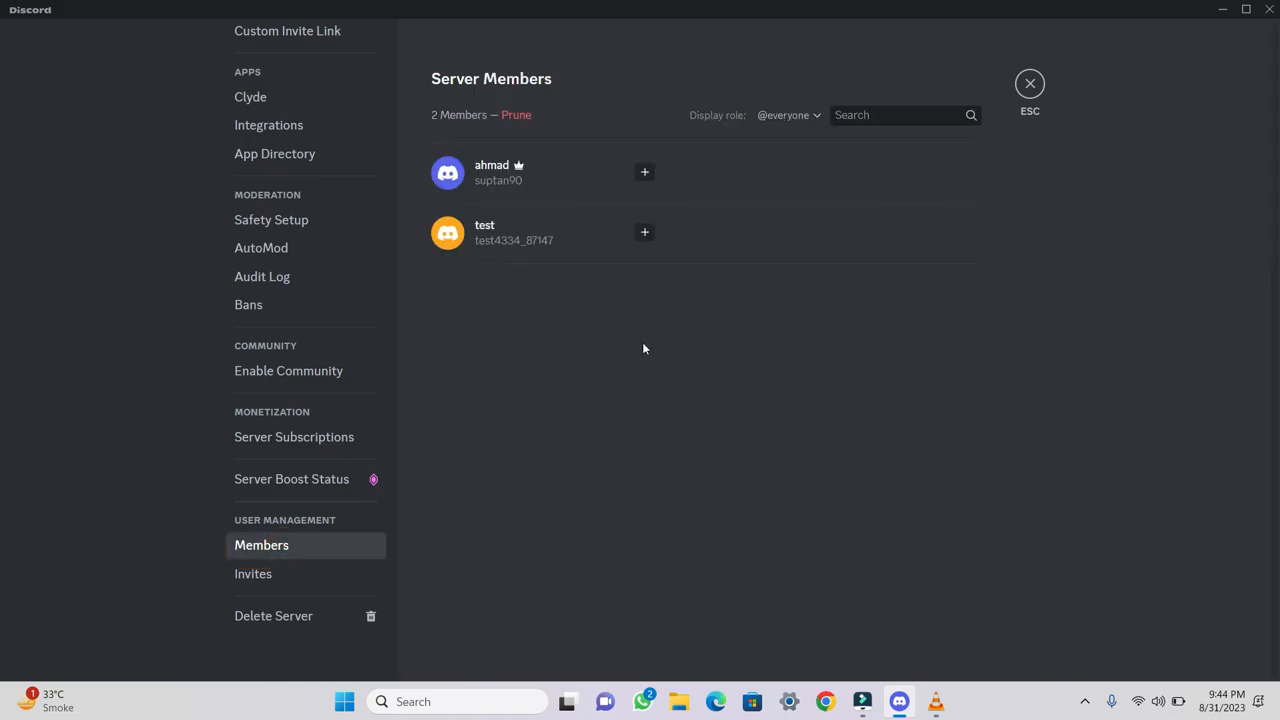
pyautogui.moveTo(692, 314)
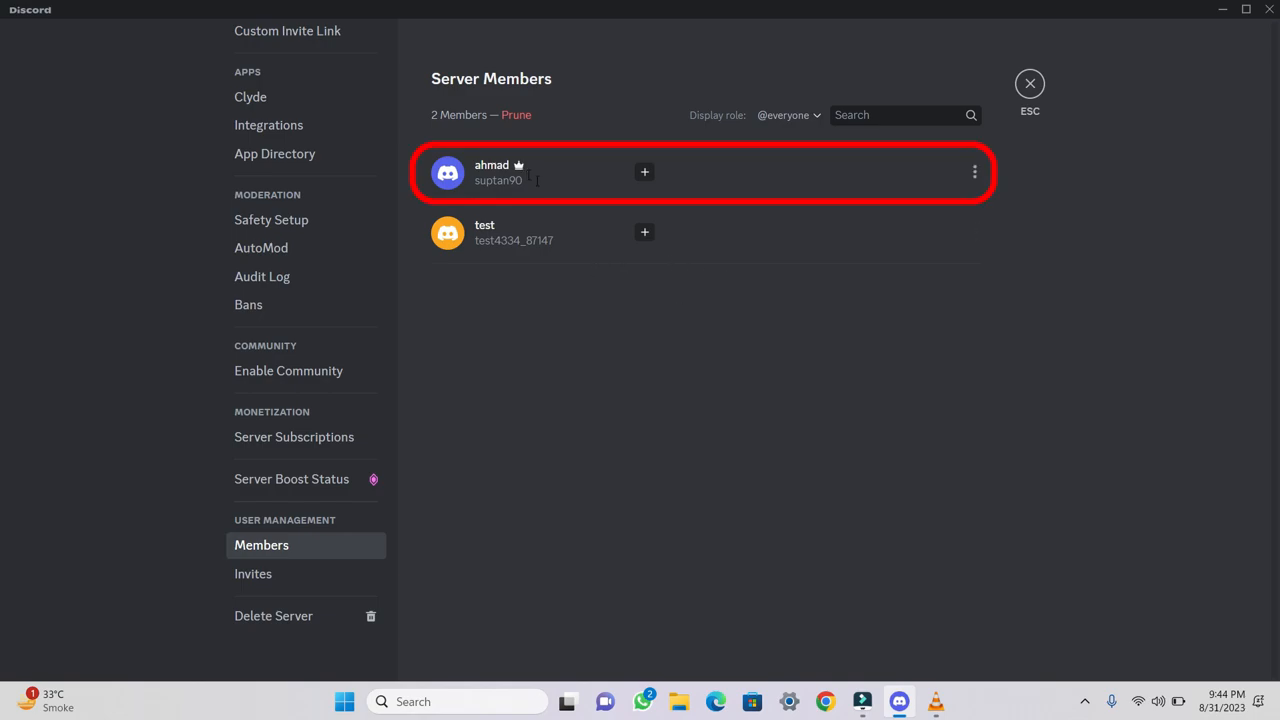
pyautogui.moveTo(540, 172)
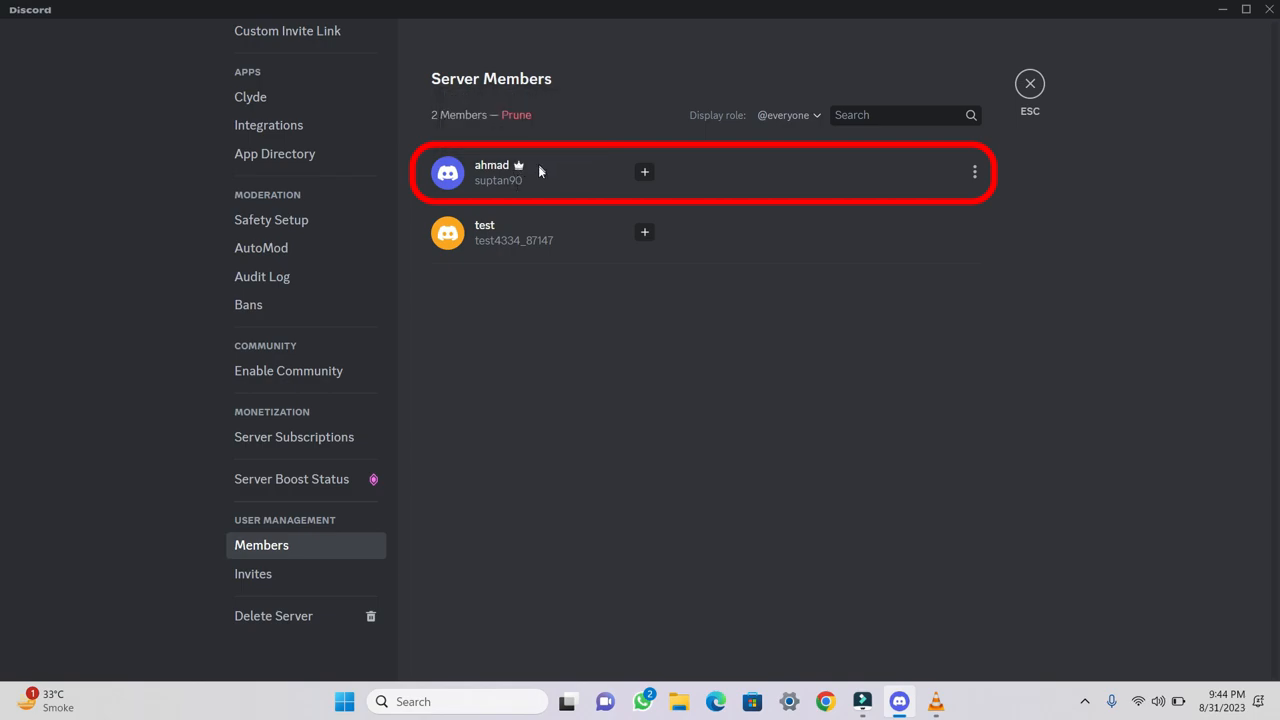
pyautogui.moveTo(552, 184)
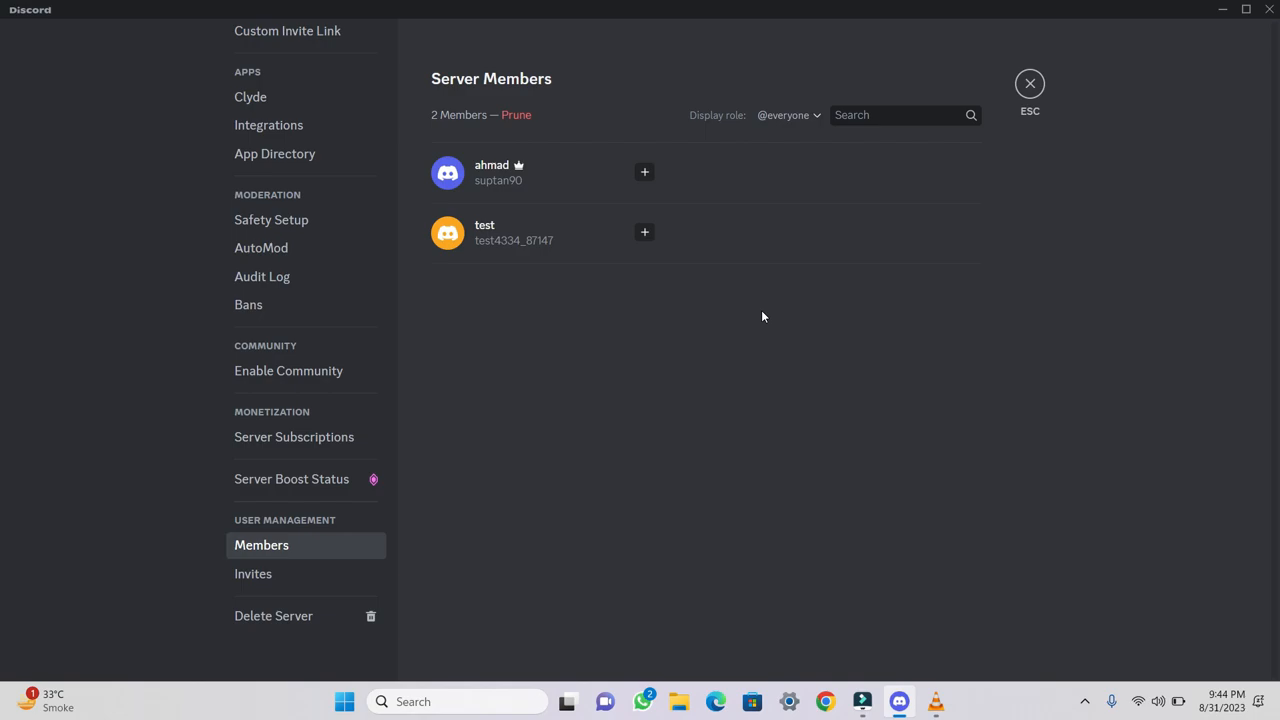
pyautogui.moveTo(946, 240)
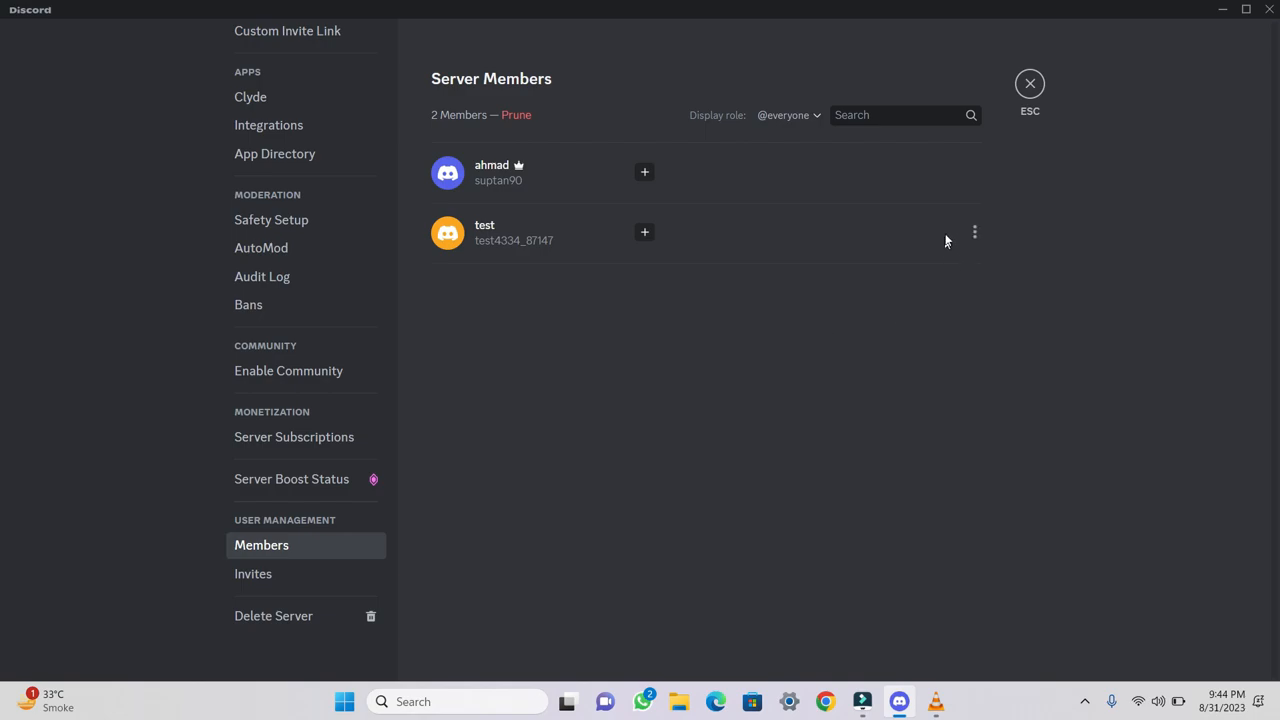
pyautogui.moveTo(914, 244)
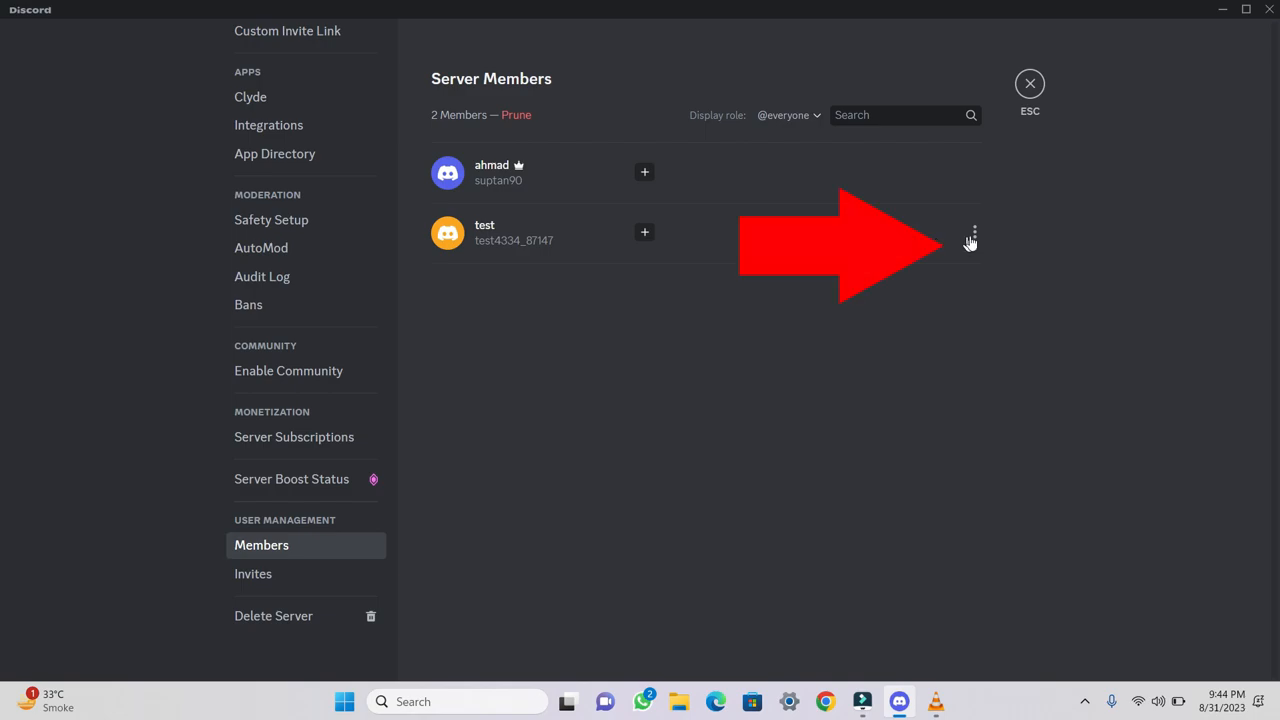
# Step: Transfer ownership to member test, acknowledge it and confirm, triggering an emailed verification code
pyautogui.click(970, 232)
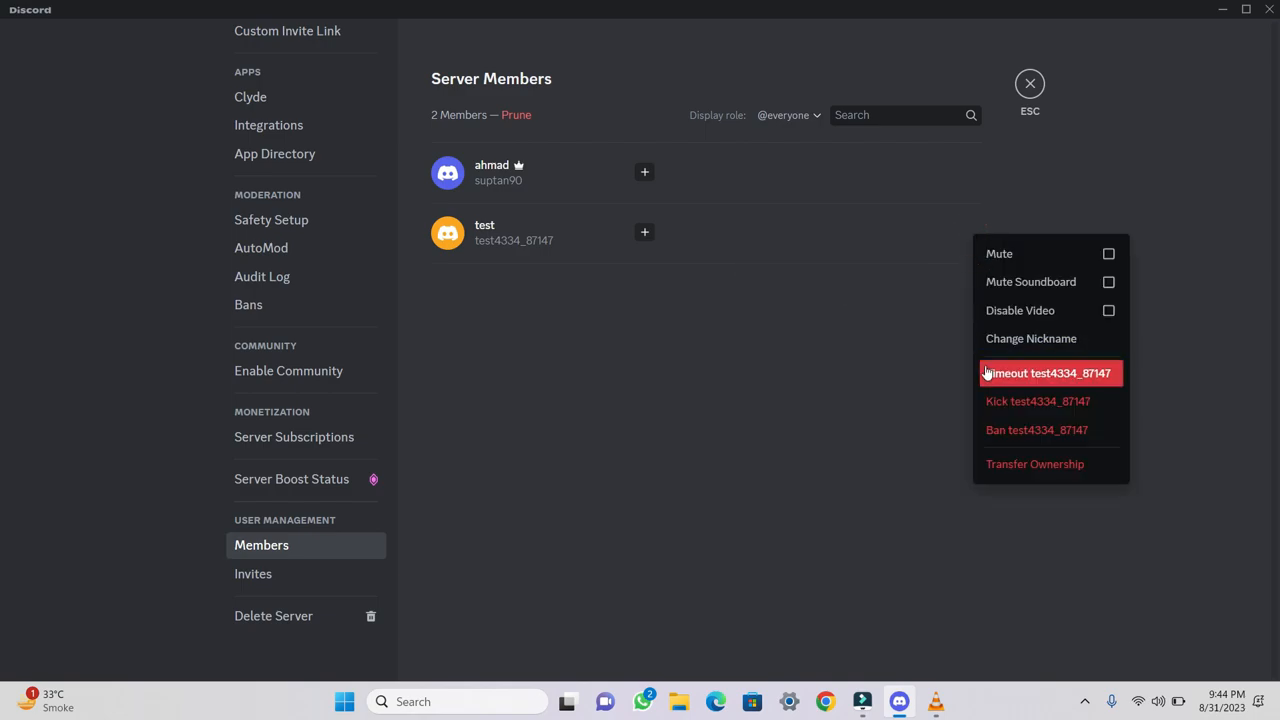
pyautogui.moveTo(1020, 464)
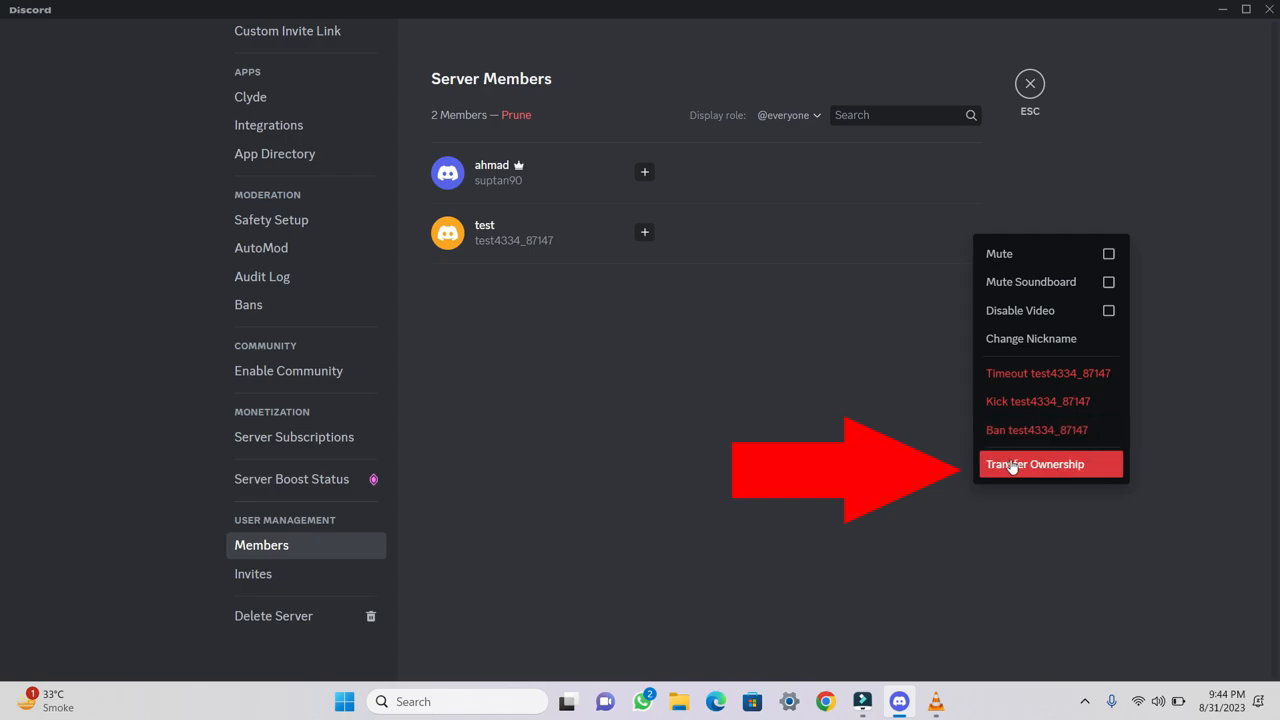
pyautogui.click(1050, 464)
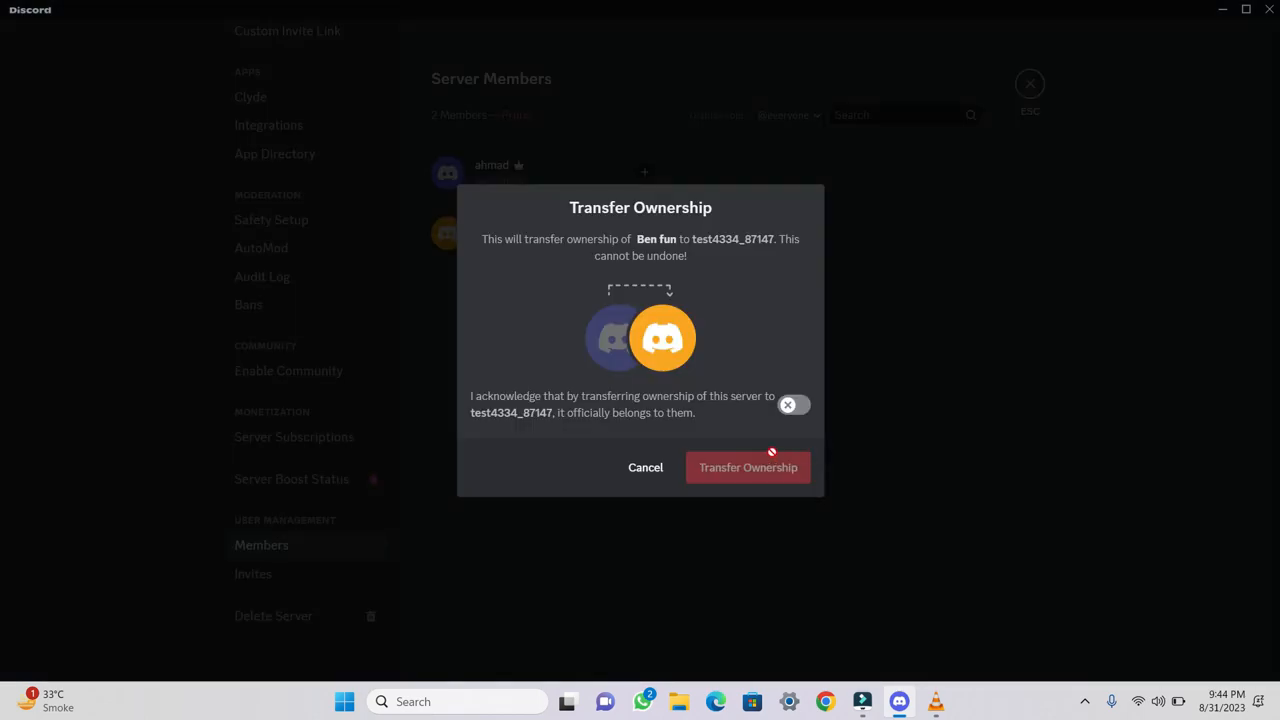
pyautogui.moveTo(712, 436)
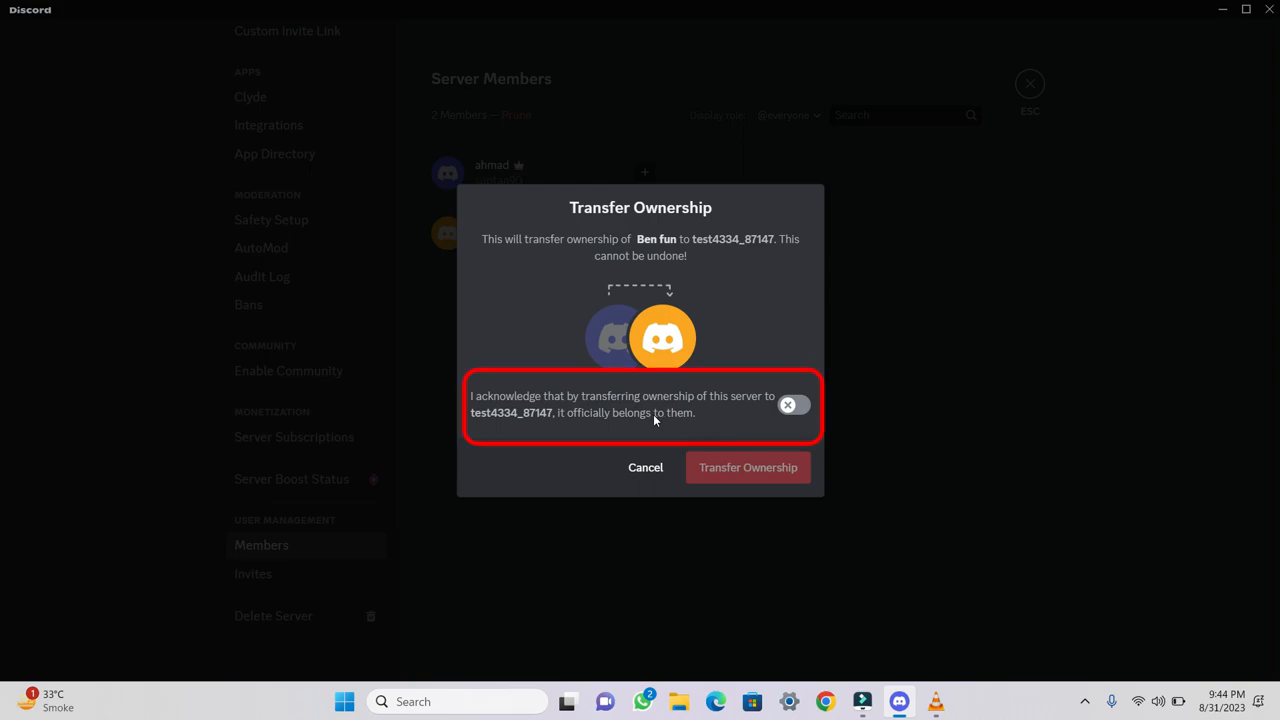
pyautogui.moveTo(656, 432)
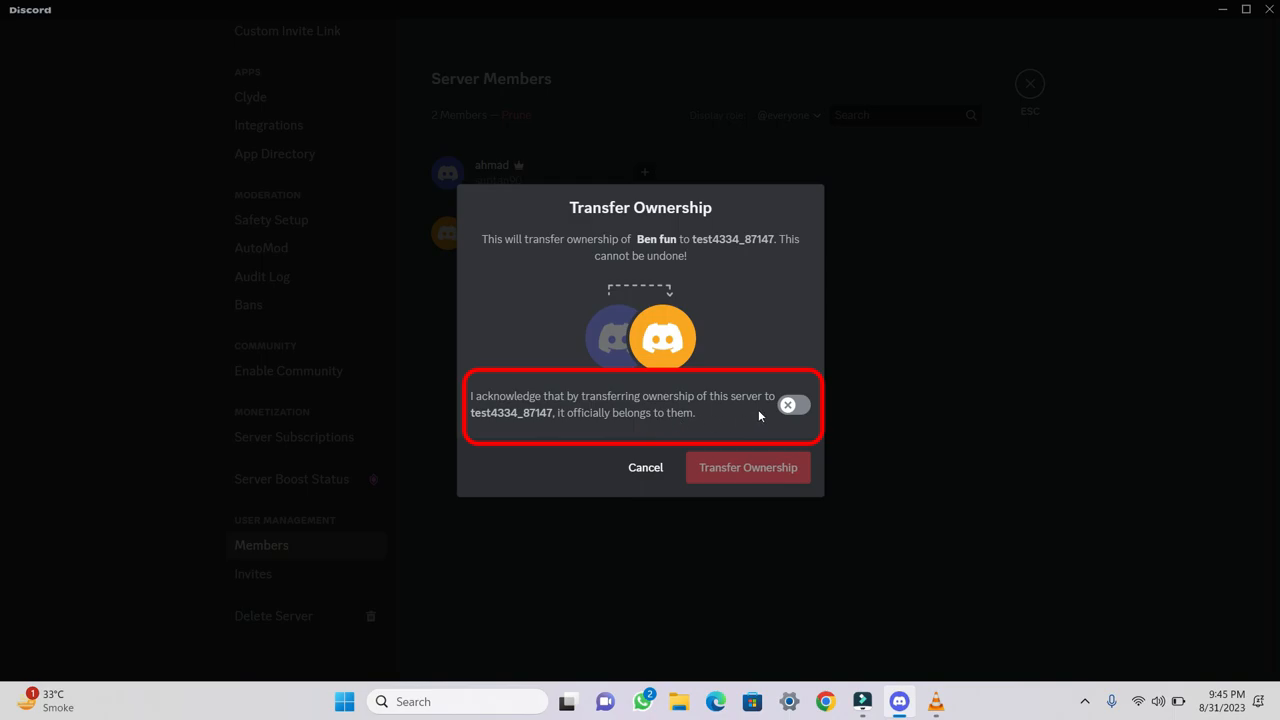
pyautogui.click(792, 404)
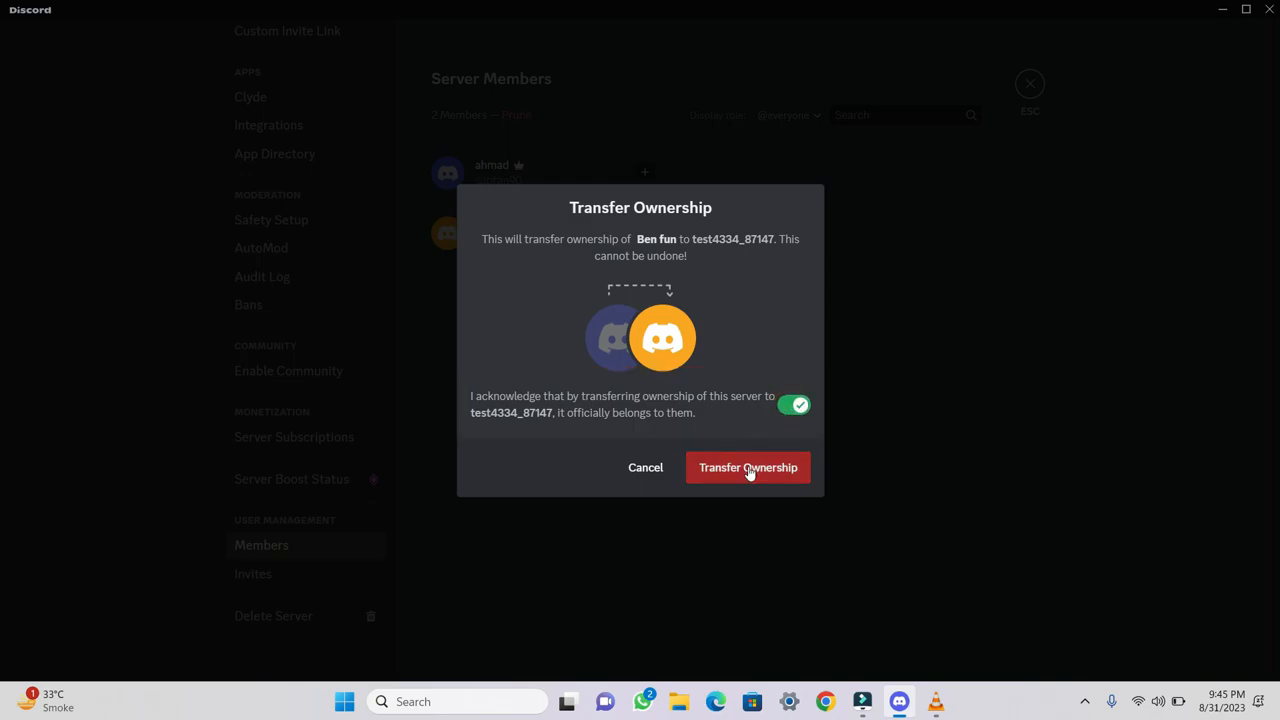
pyautogui.click(748, 468)
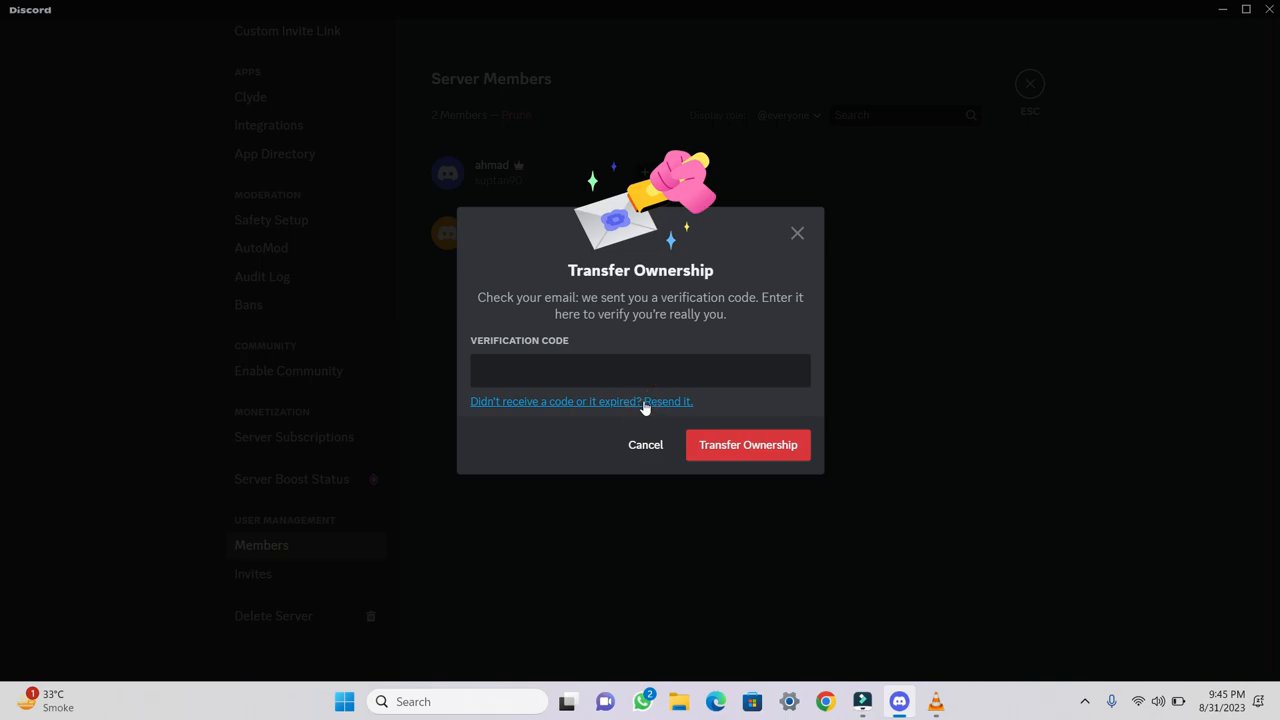
# Step: Switch to the Gmail inbox holding Discord's one-time verification key email
pyautogui.click(664, 400)
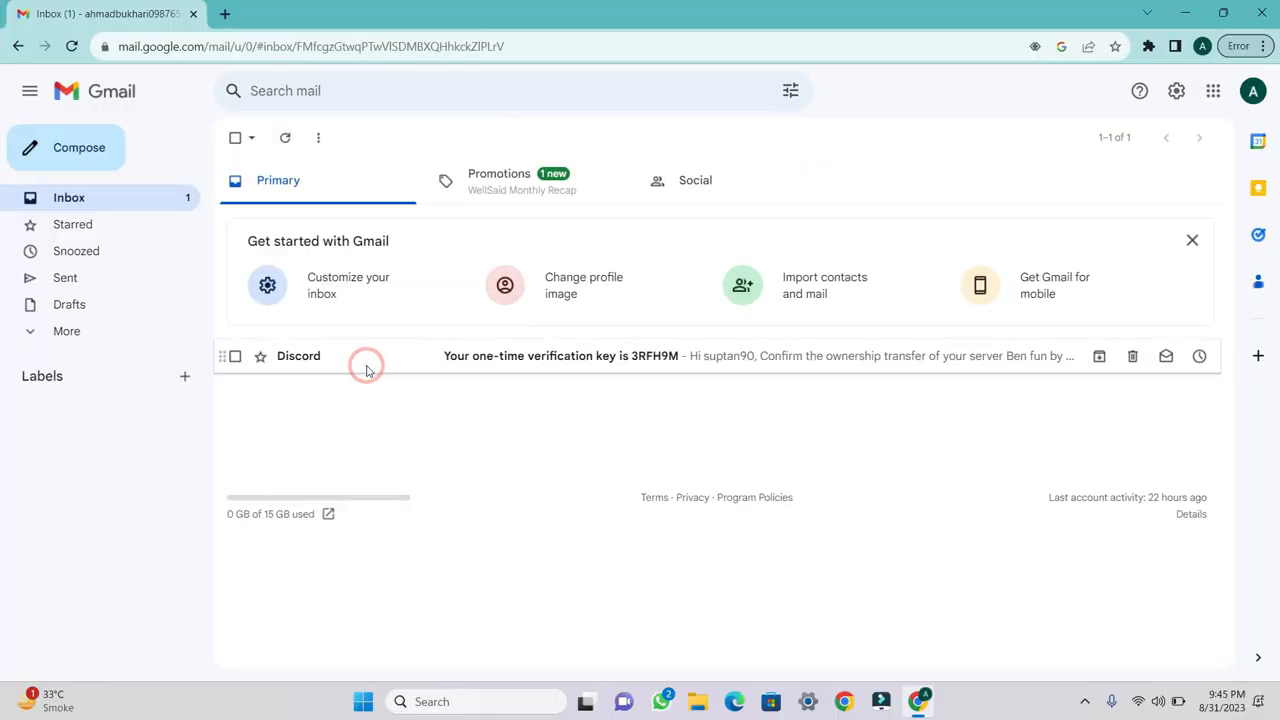
pyautogui.click(372, 356)
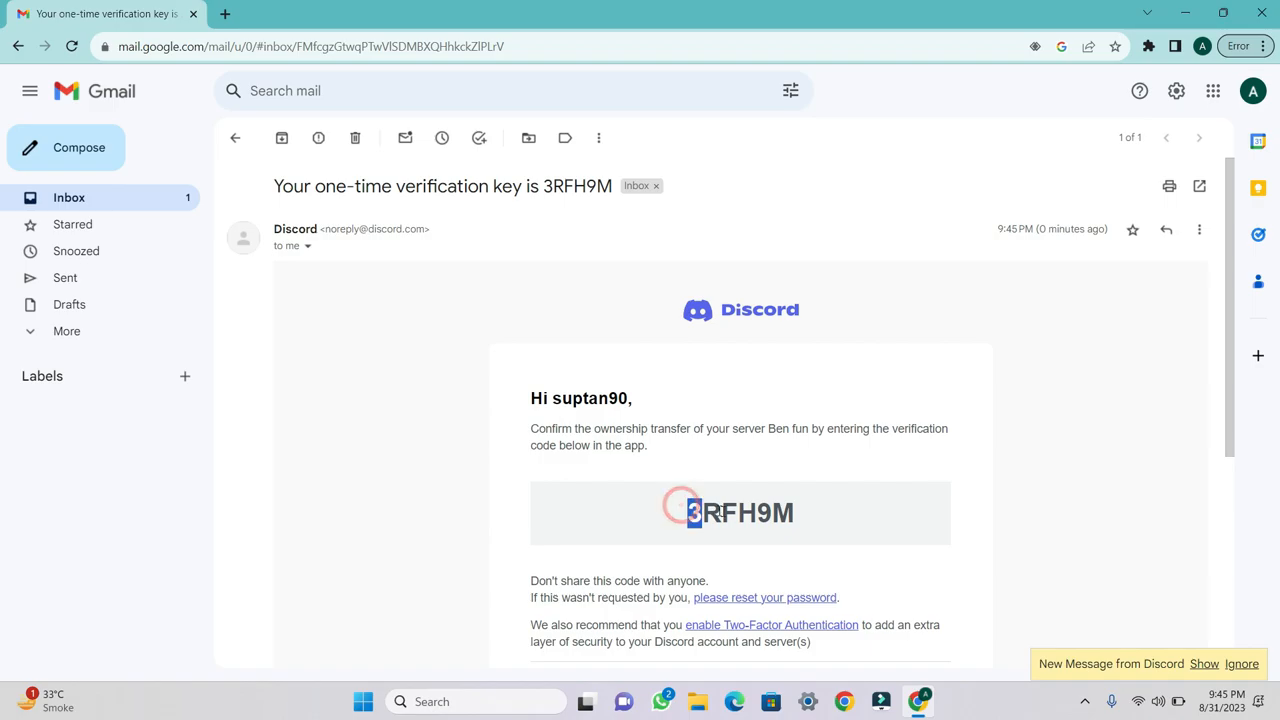
pyautogui.press('Ctrl+C')
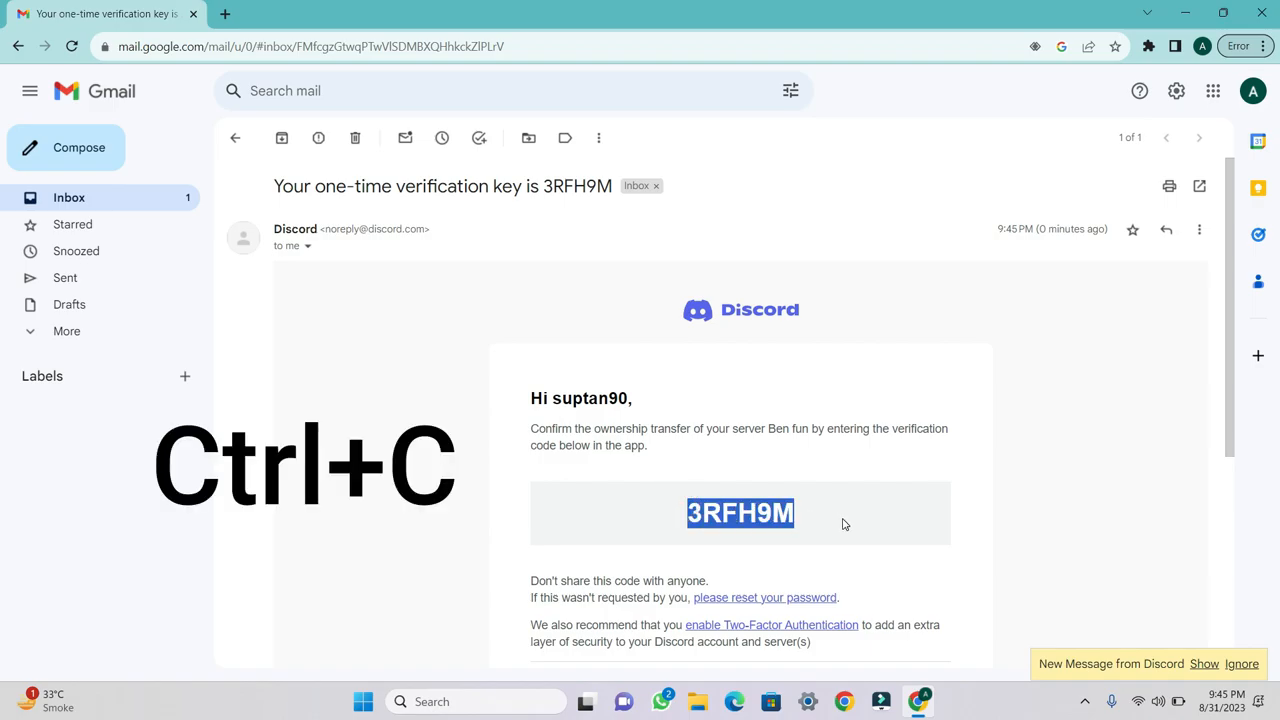
pyautogui.press('ctrl+c')
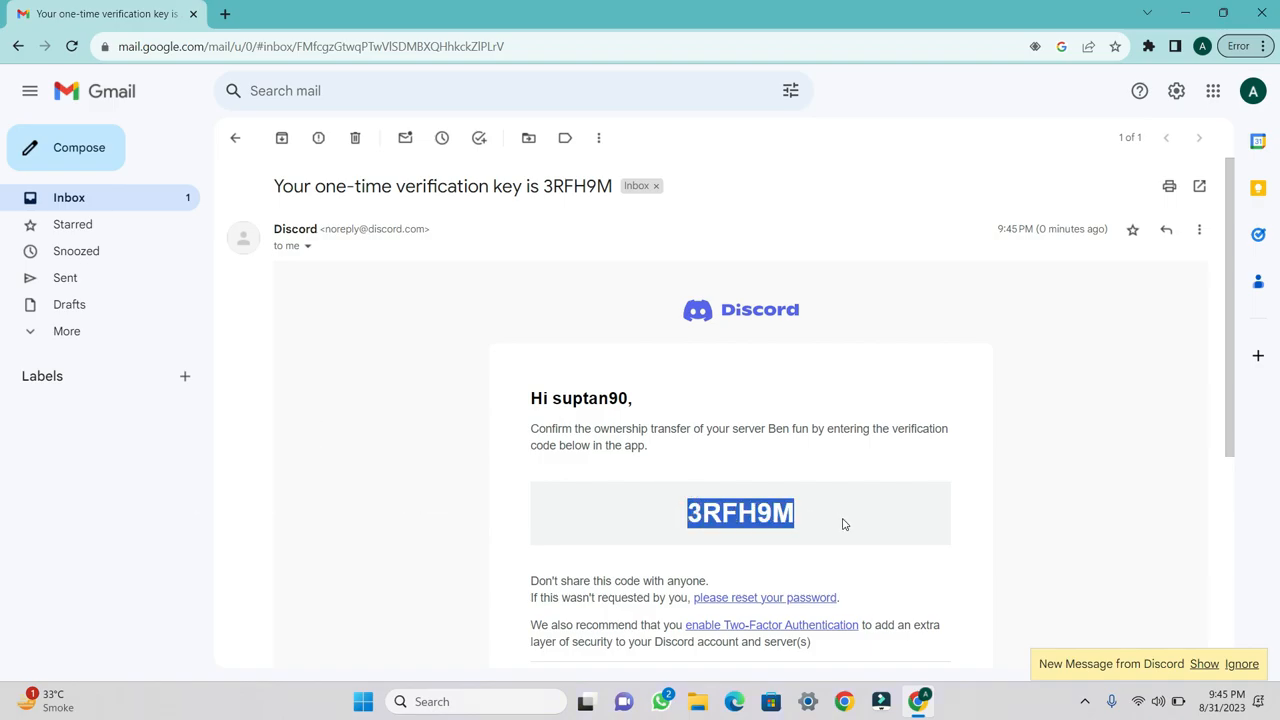
pyautogui.press('Ctrl+v')
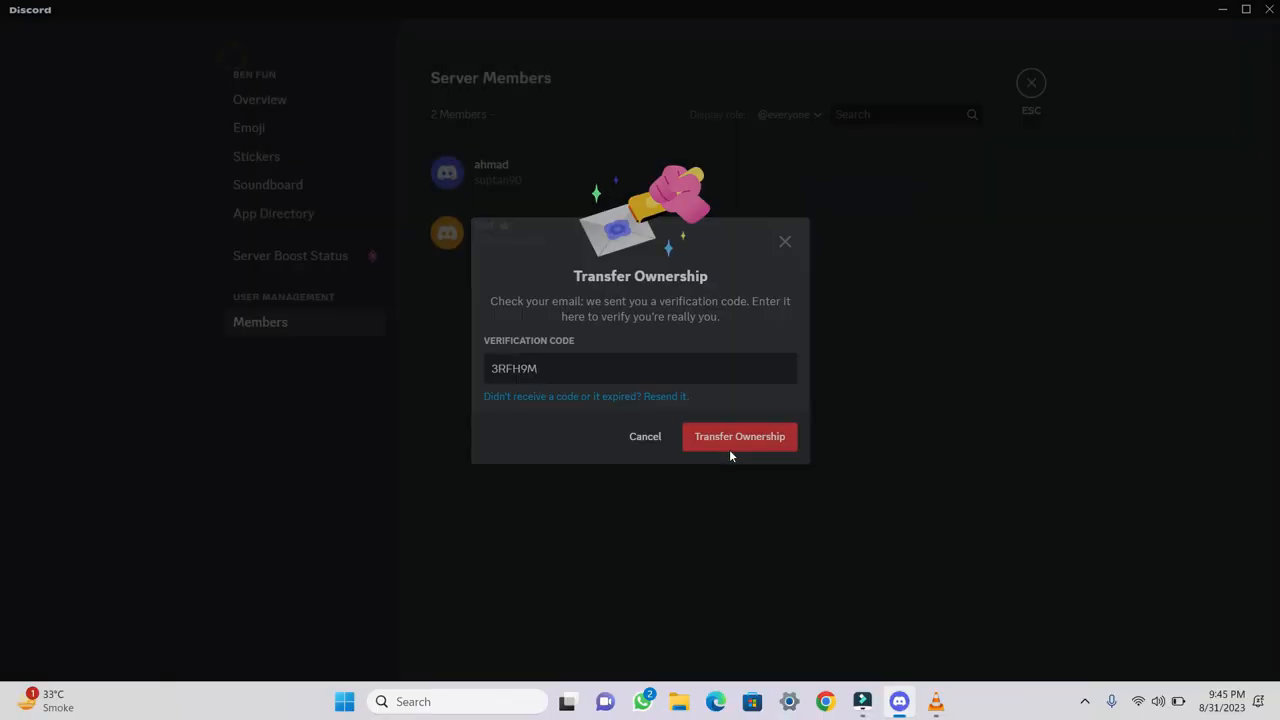
pyautogui.click(740, 436)
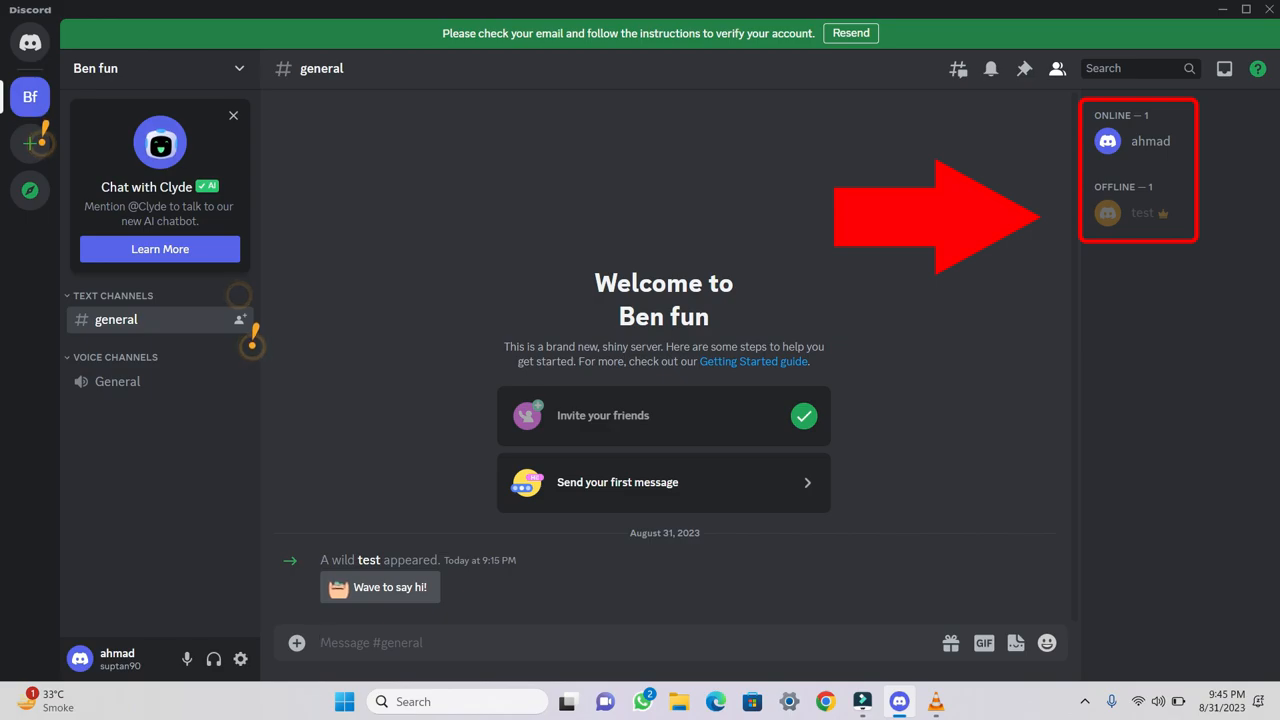